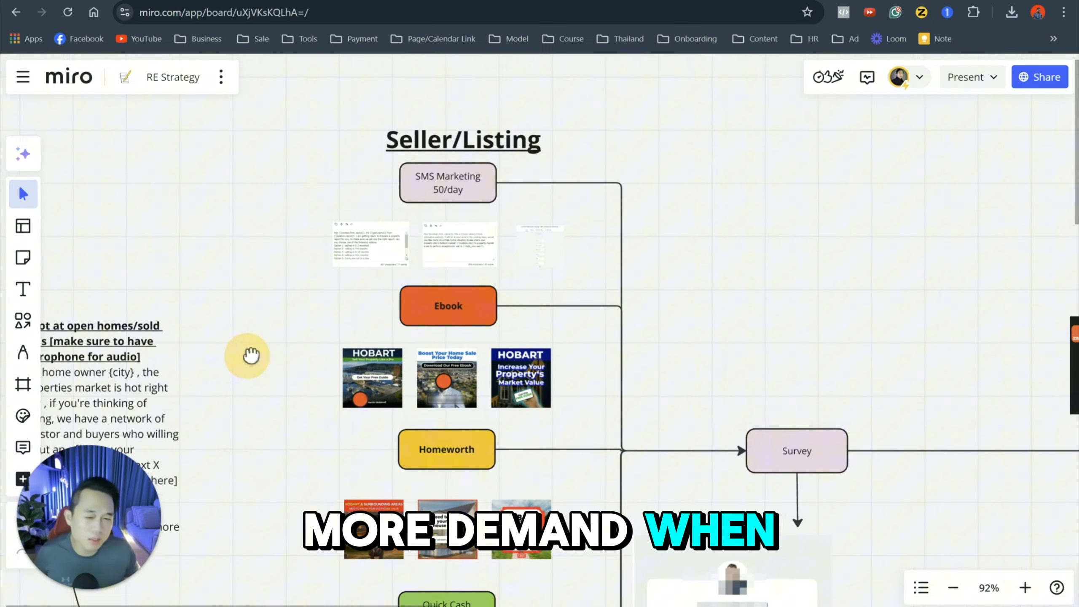
# Step: Zoom in on SMS Marketing 50/day and its message template cards
pyautogui.scroll(-3)
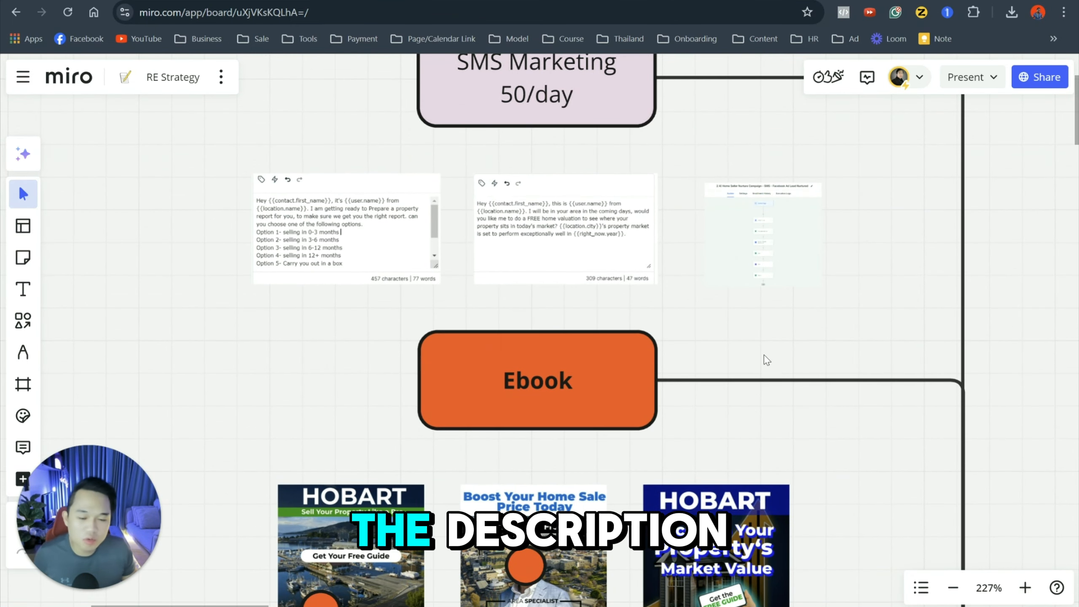
# Step: Scroll down to the Ebook node and zoom in on its three Hobart ad images
pyautogui.scroll(-3)
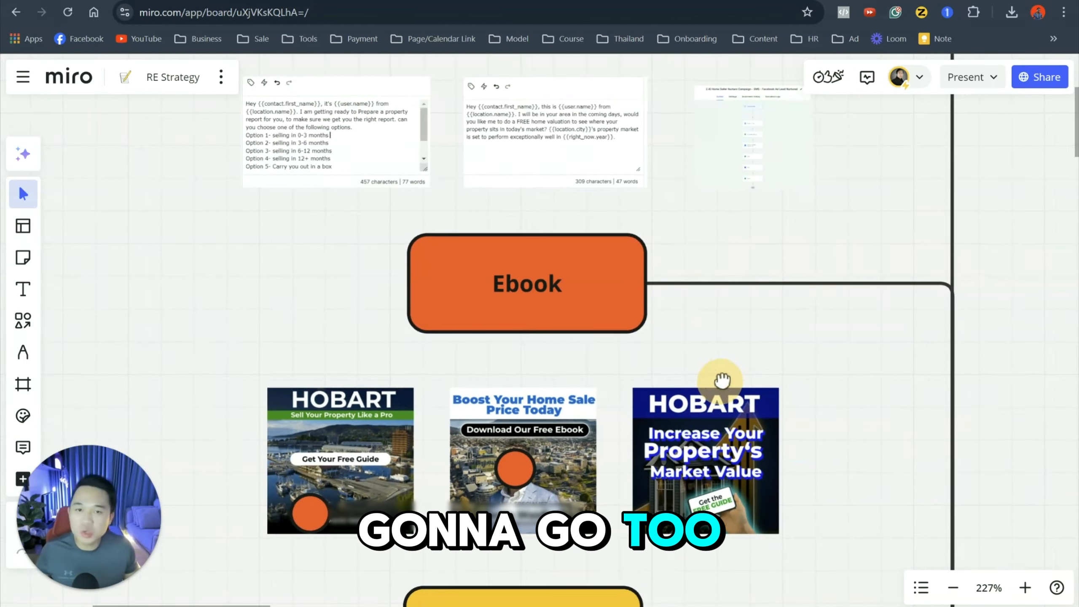
pyautogui.scroll(-3)
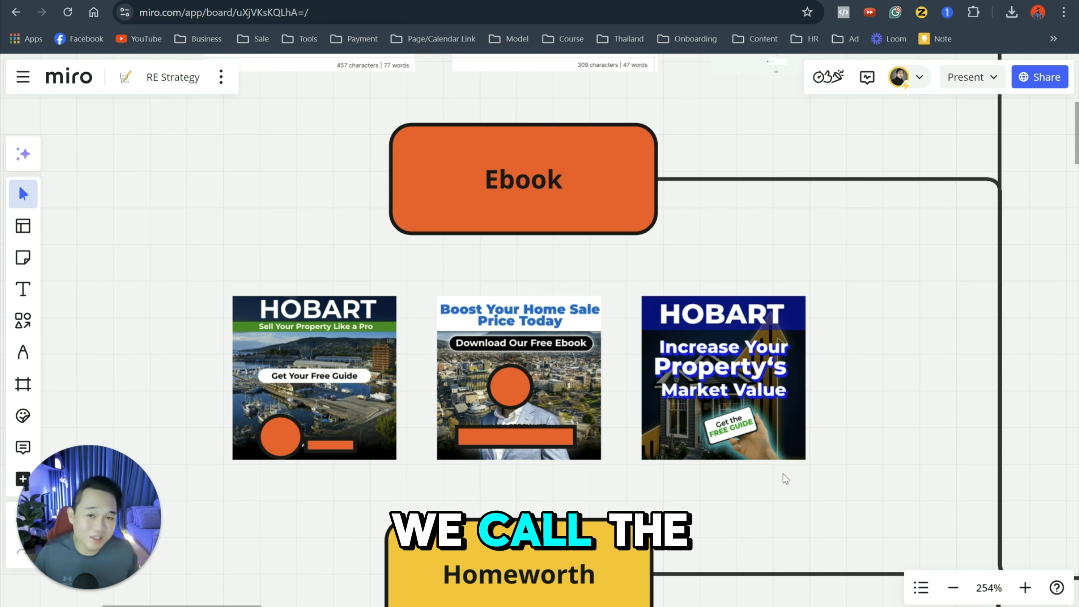
pyautogui.click(523, 179)
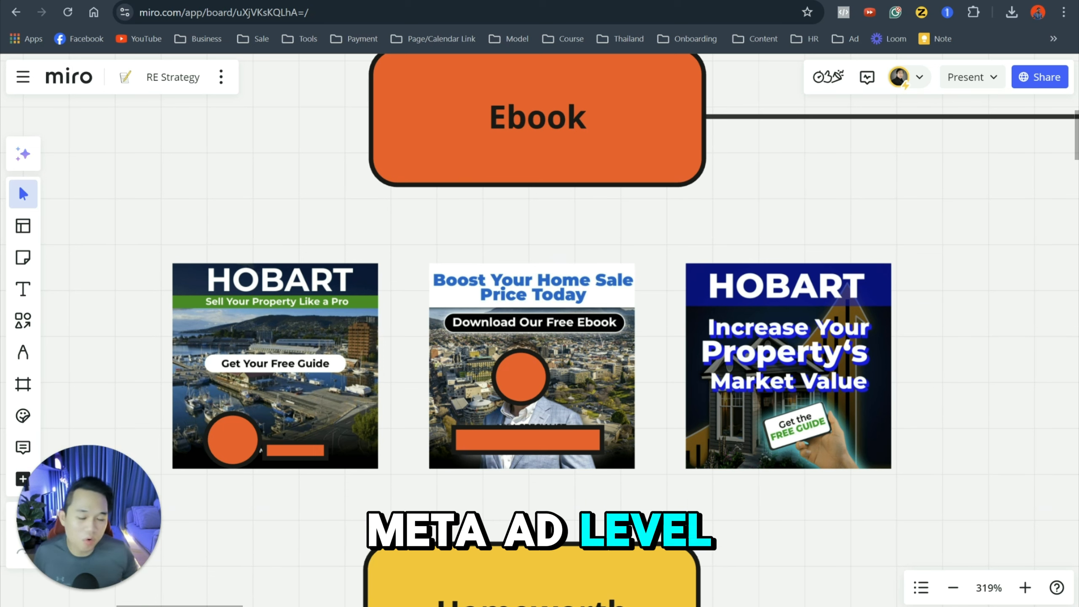
# Step: Select the Homeworth node and view its three house-value ads above Quick Cash
pyautogui.scroll(-3)
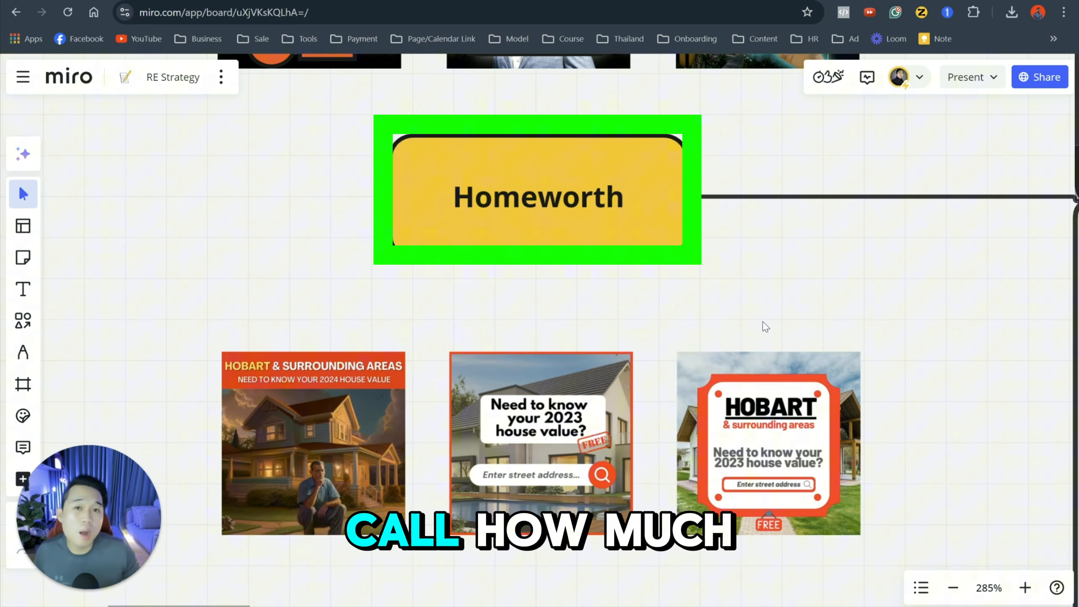
pyautogui.click(766, 326)
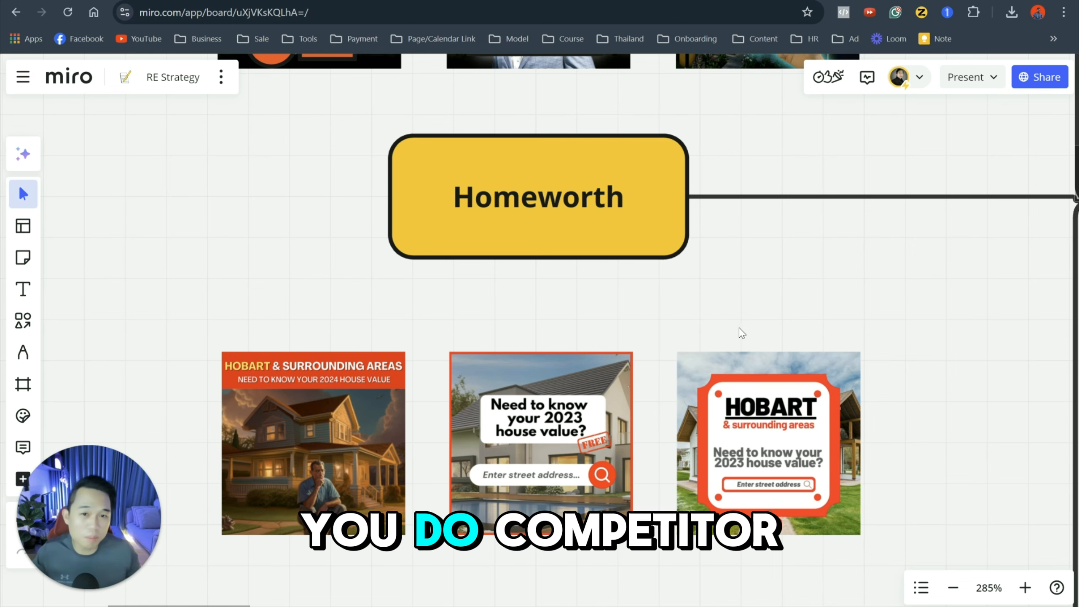
pyautogui.scroll(-3)
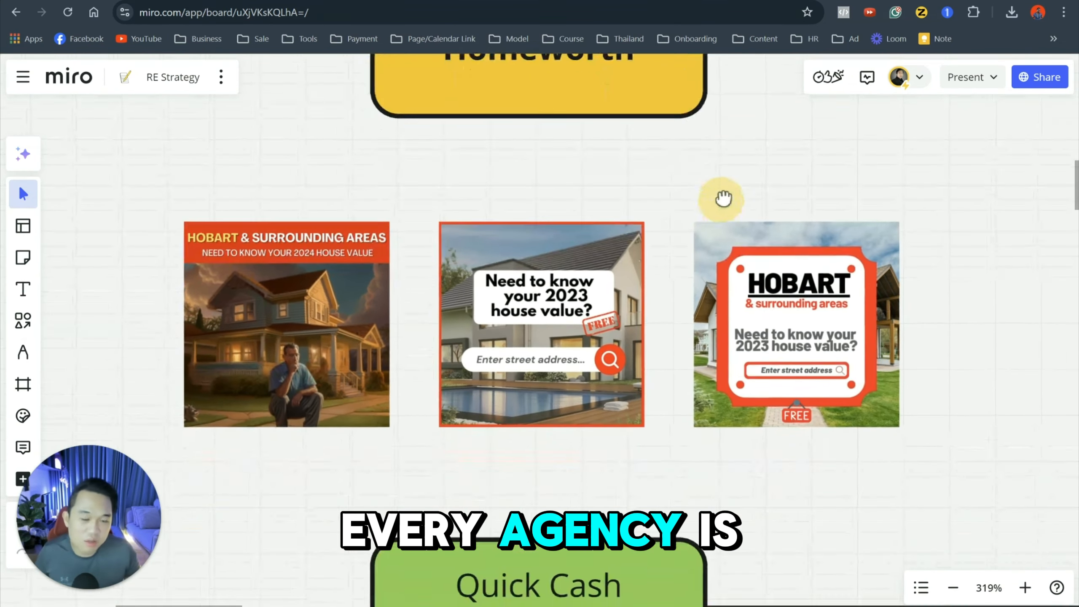
pyautogui.scroll(-3)
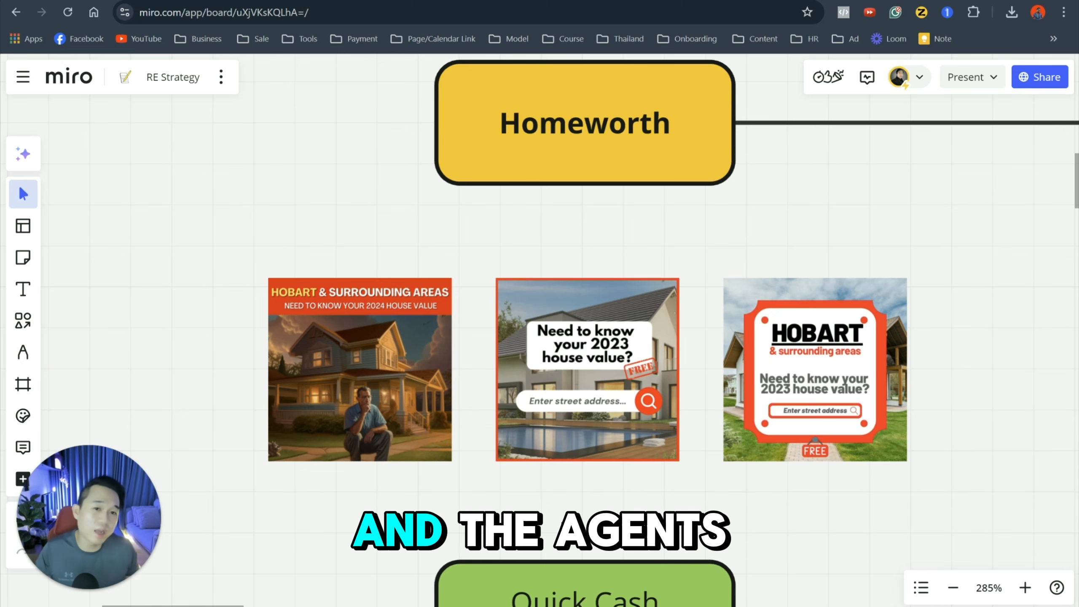
pyautogui.scroll(-3)
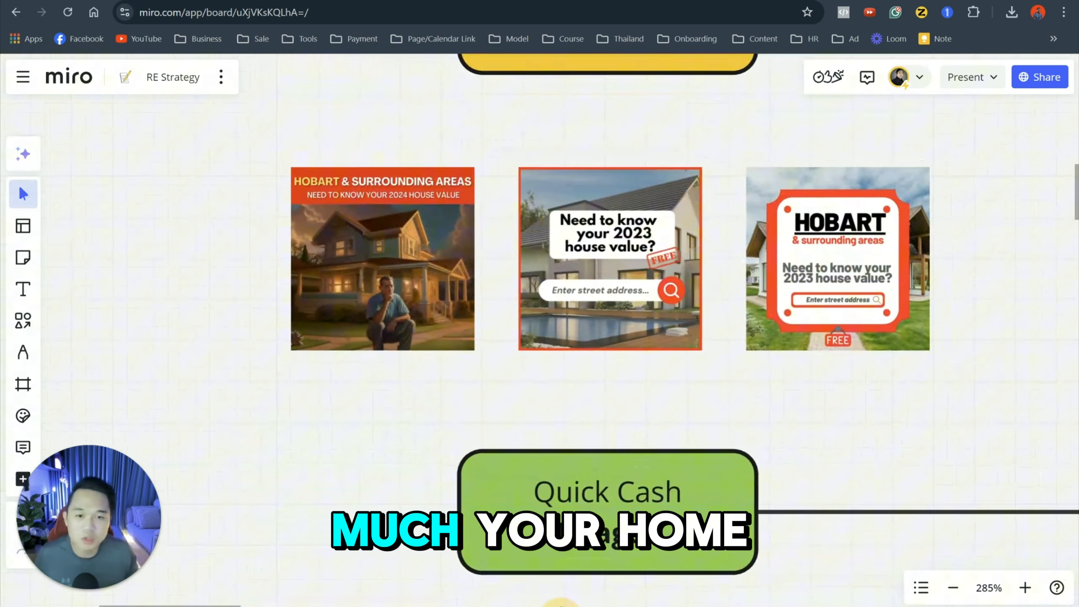
# Step: Scroll past Quick Cash's three image ads to the 'Hey home owner {city}' video script
pyautogui.scroll(-3)
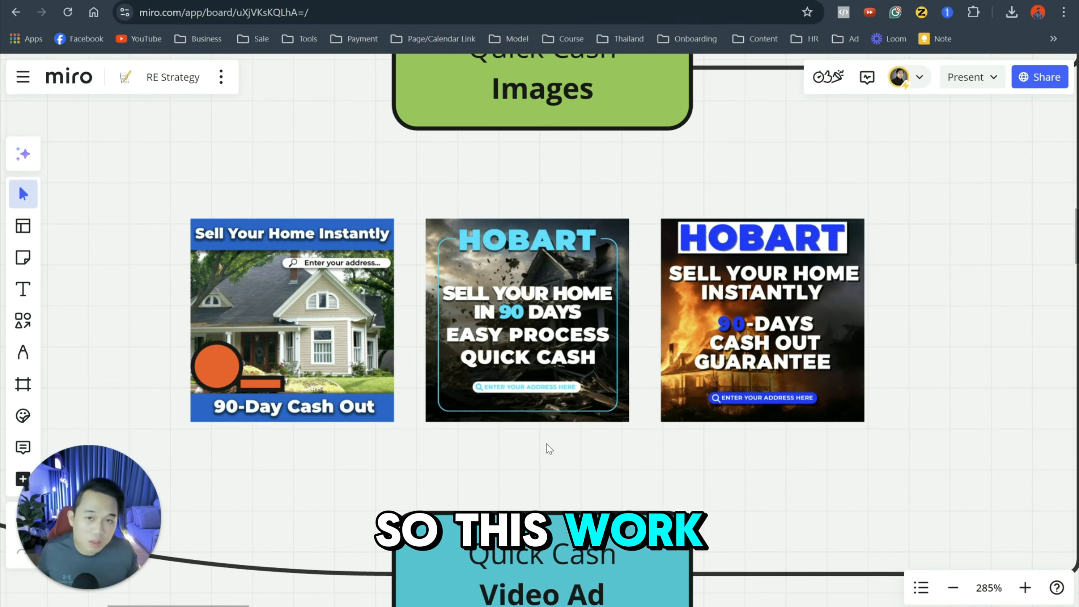
pyautogui.scroll(-3)
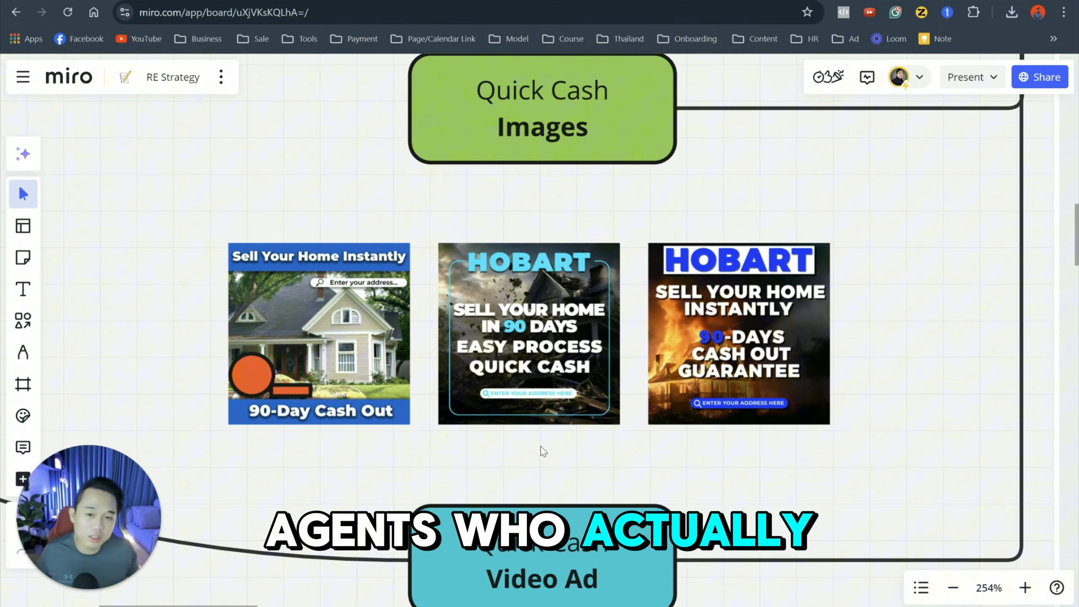
pyautogui.scroll(-3)
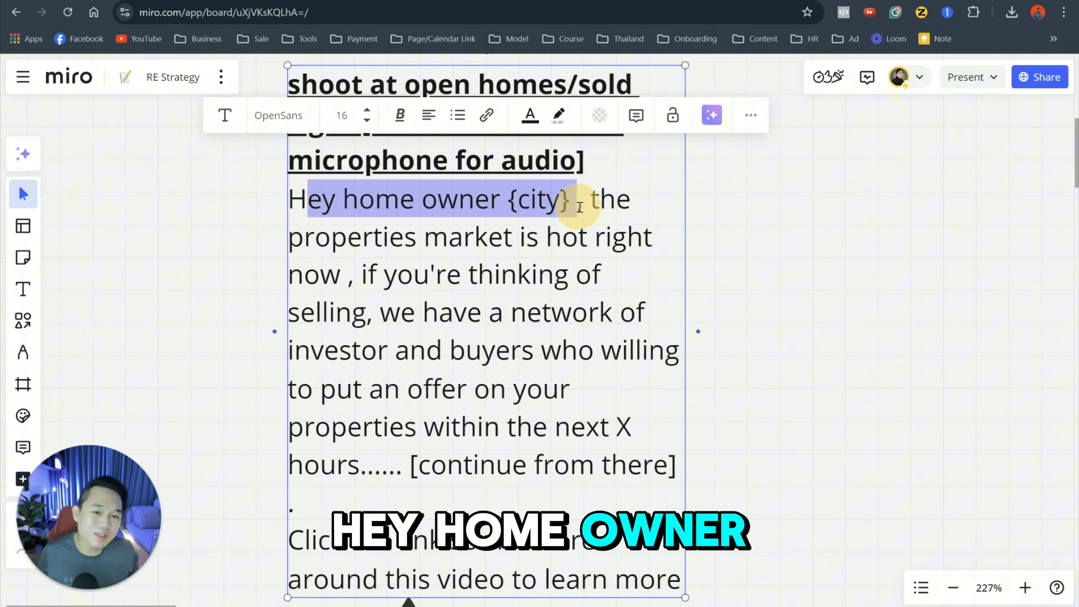
# Step: Highlight the script's 'Hey home owner {city}' opening sentences, then zoom out
pyautogui.moveTo(578, 200); pyautogui.dragTo(371, 274)
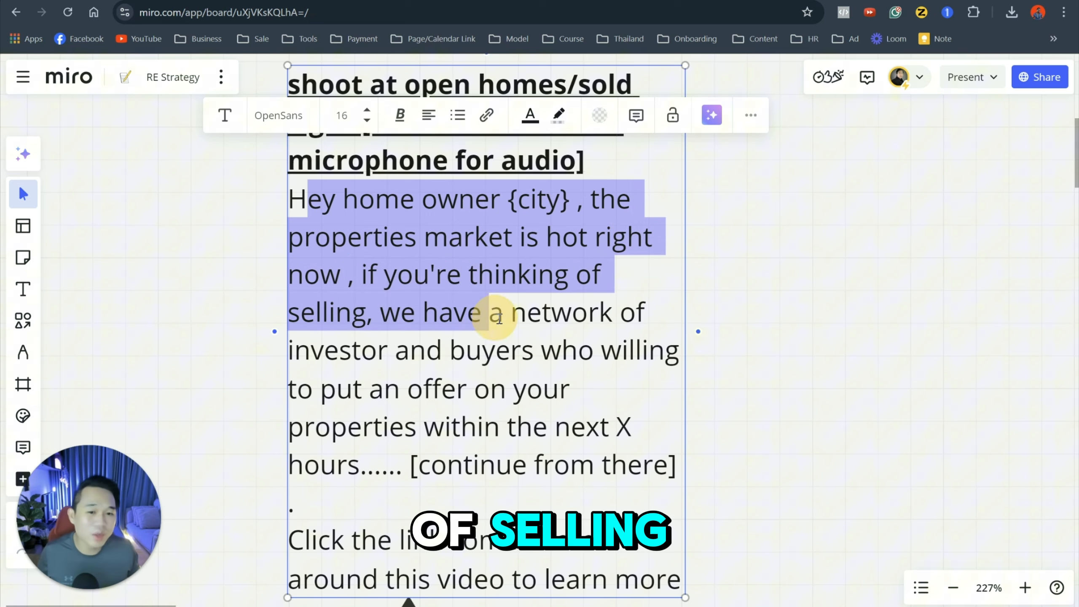
pyautogui.moveTo(496, 316); pyautogui.dragTo(657, 351)
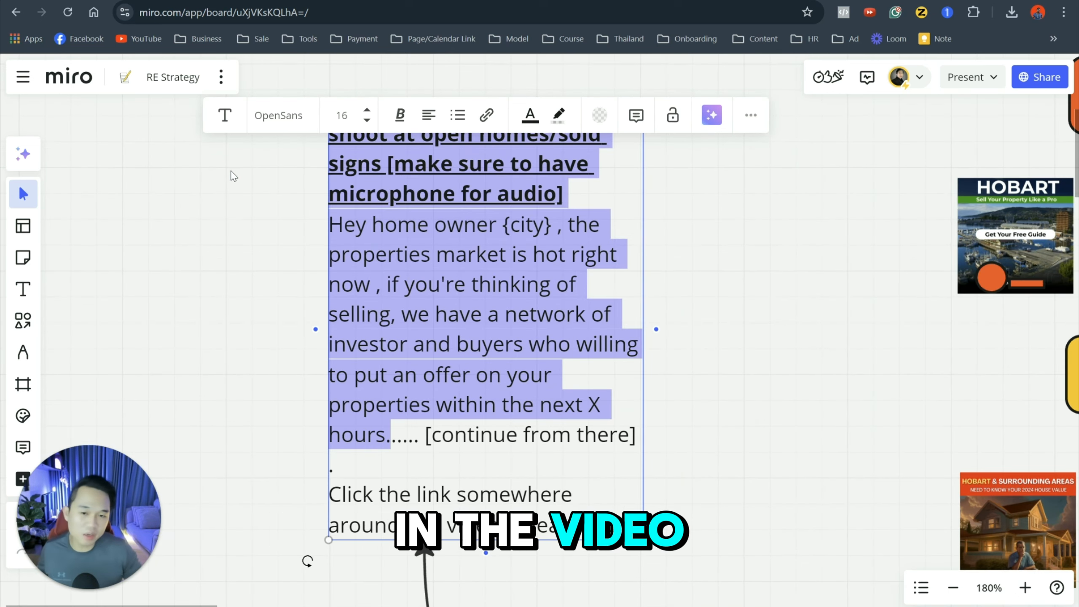
pyautogui.scroll(-3)
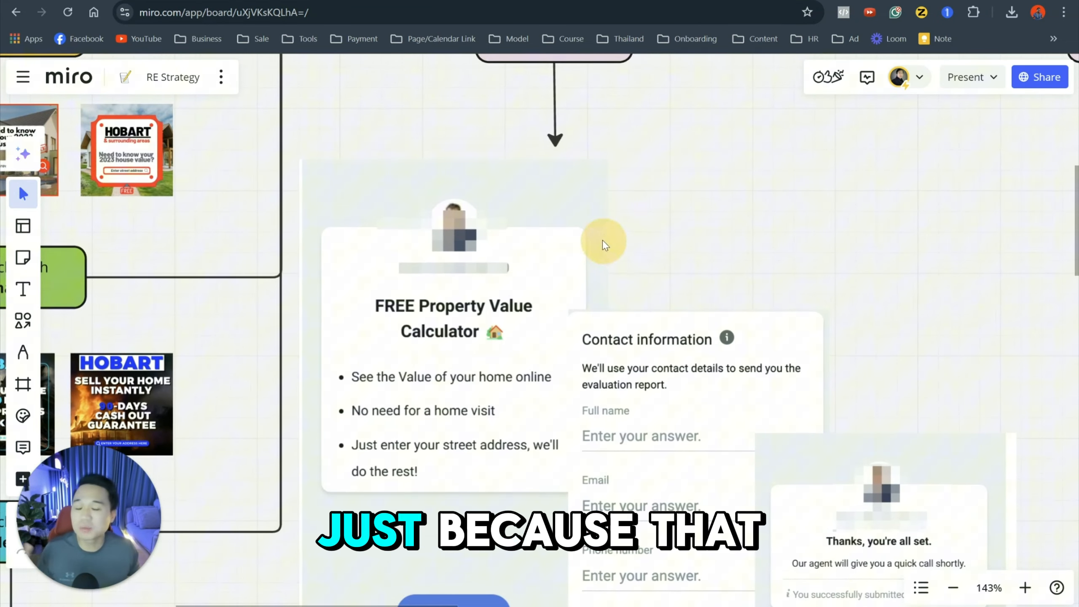
# Step: Pan from the property value calculator funnel to the Zapier lead notification step
pyautogui.moveTo(604, 244); pyautogui.dragTo(551, 161)
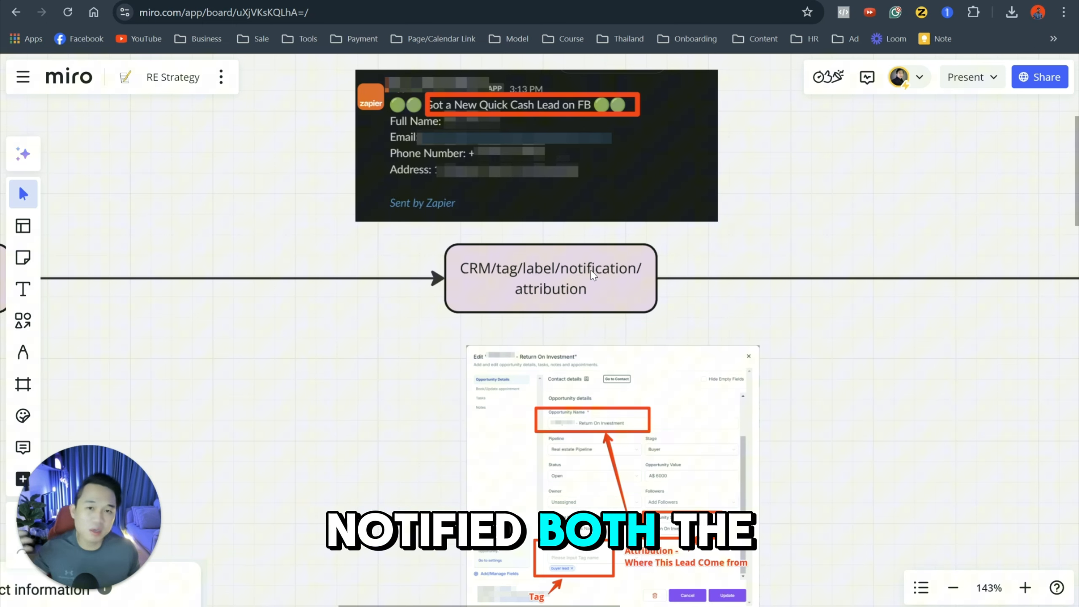
pyautogui.moveTo(556, 314)
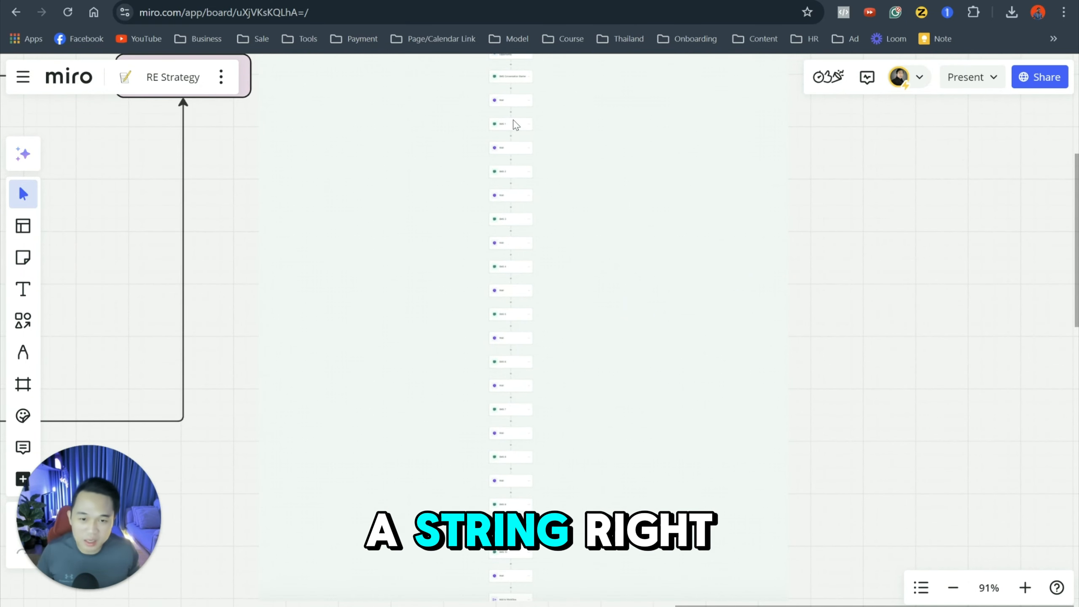
pyautogui.moveTo(527, 376)
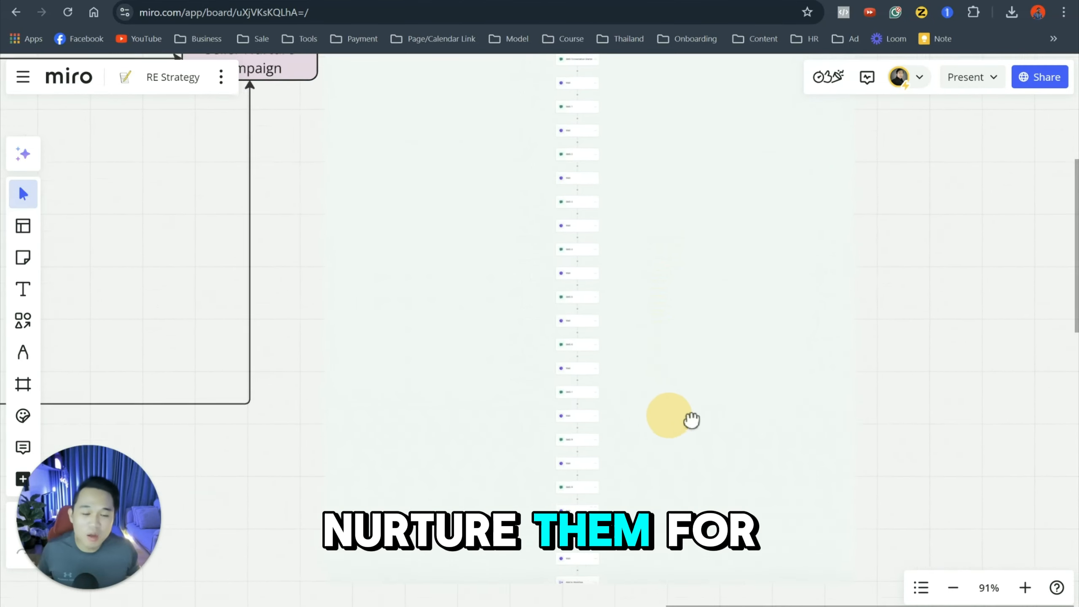
# Step: Pan back to the calculator funnel screens beside Appointment Reminder Campaign
pyautogui.moveTo(668, 420); pyautogui.dragTo(1064, 378)
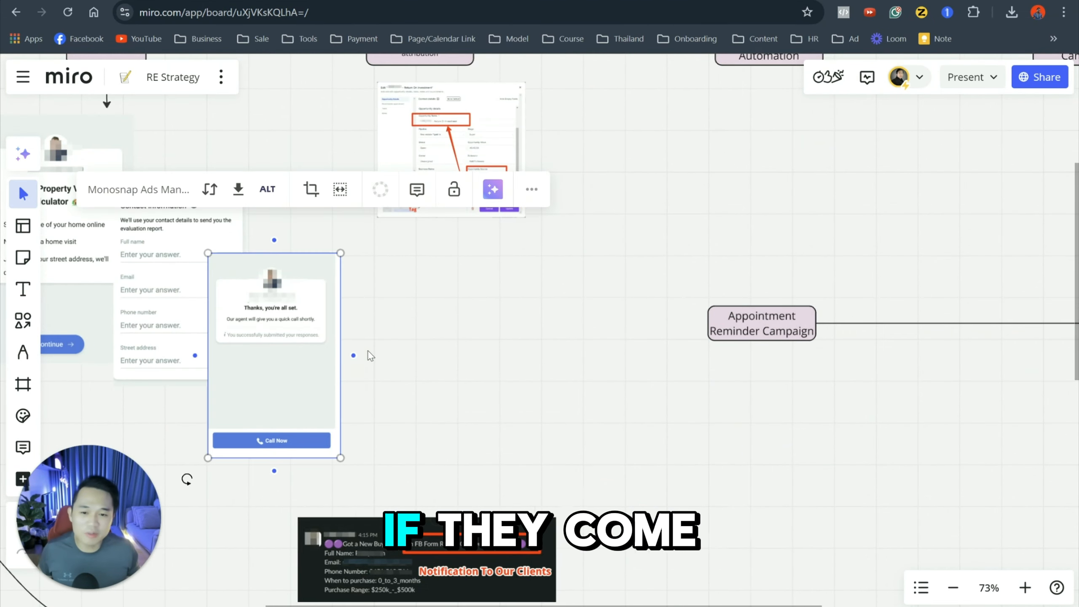
# Step: Connect the thank-you card to the Appointment Reminder Campaign node with a line
pyautogui.moveTo(341, 355); pyautogui.dragTo(707, 323)
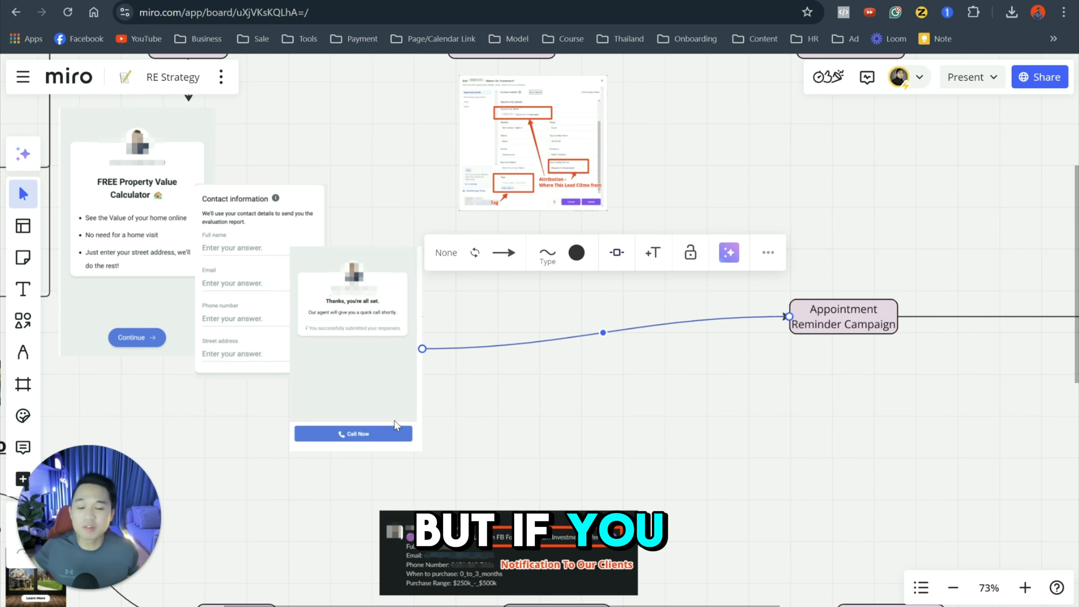
pyautogui.click(353, 296)
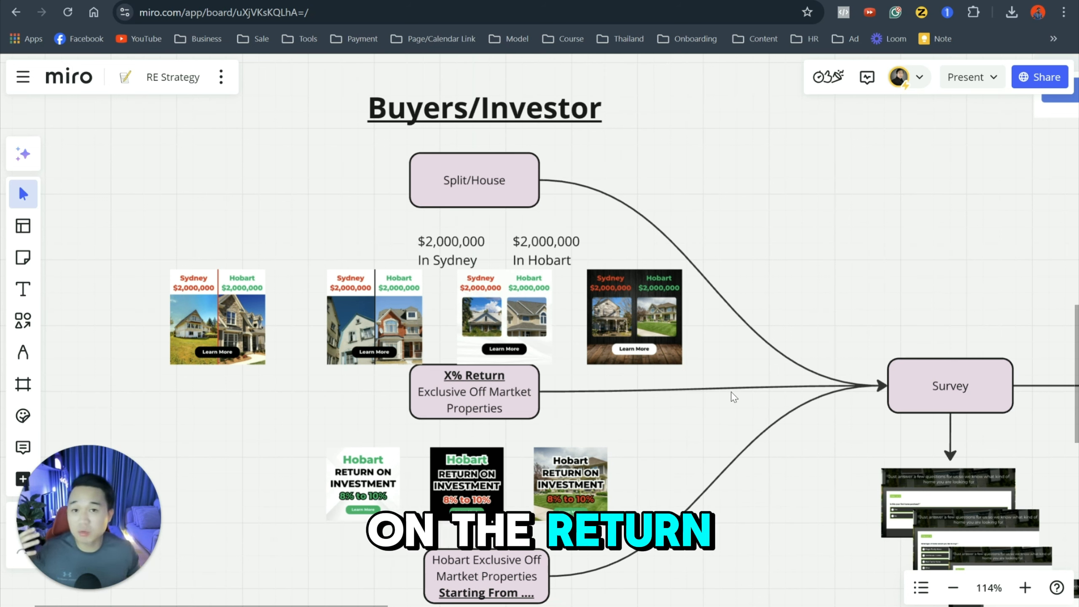
pyautogui.moveTo(697, 352)
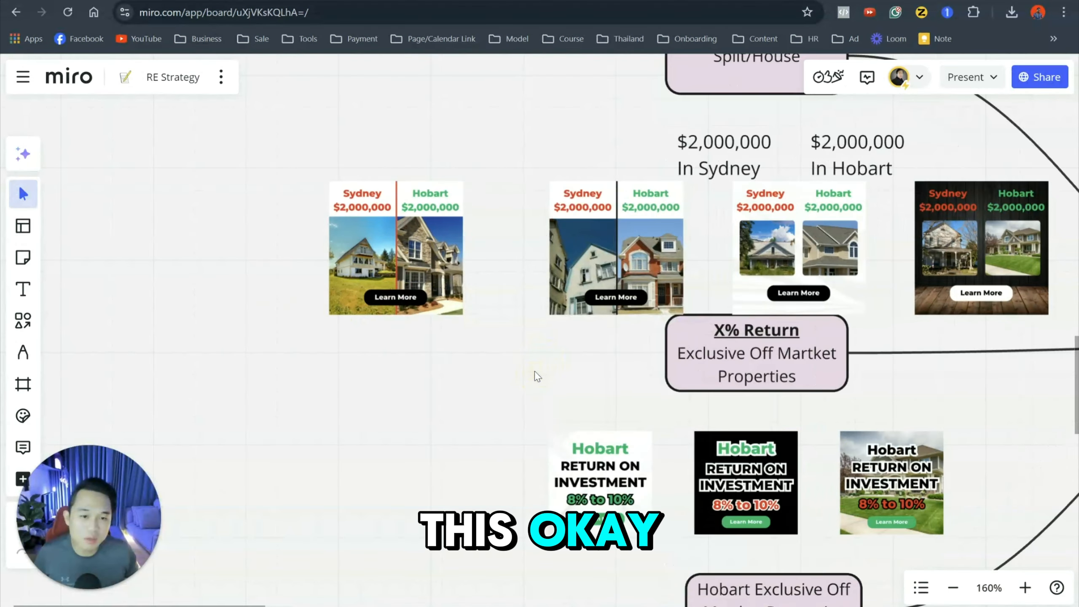
# Step: Zoom to about 283% on X% Return and its Hobart 8%-10% ROI ads
pyautogui.scroll(-3)
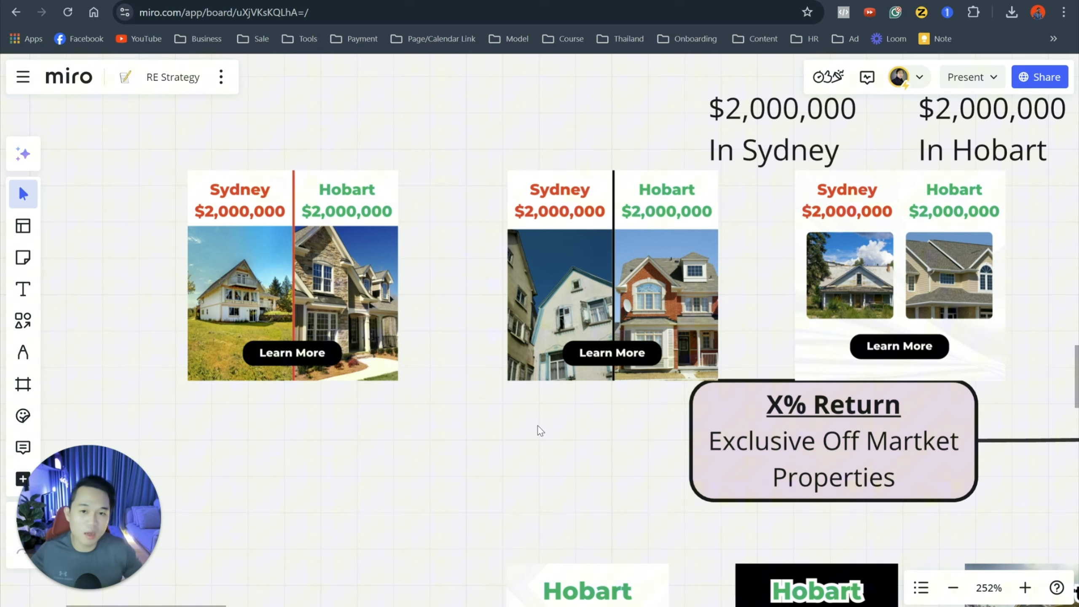
pyautogui.scroll(-3)
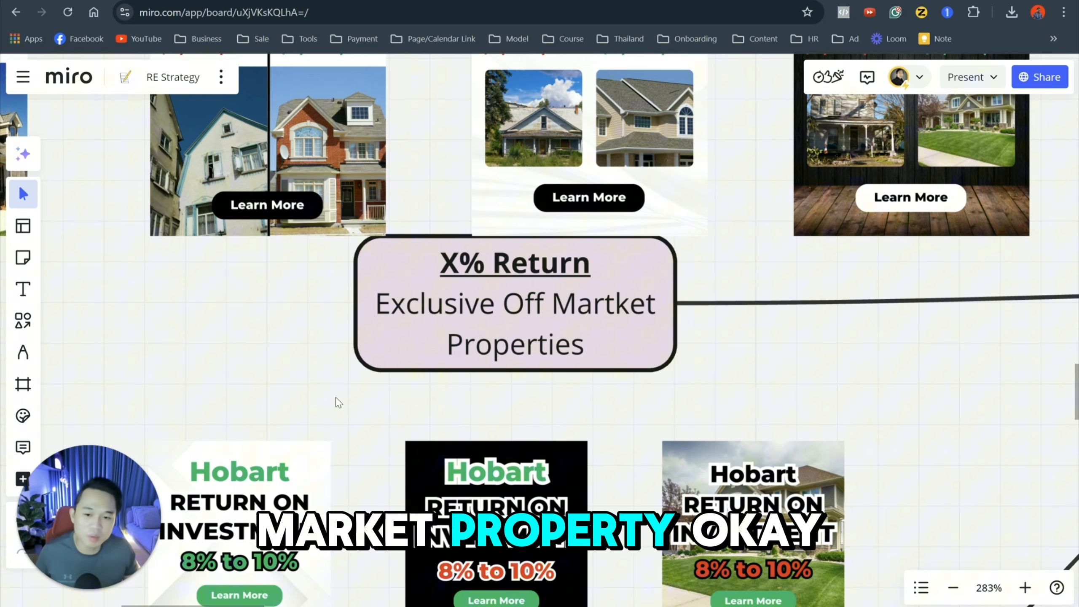
# Step: Scroll down past the Hobart ROI ads to 'Exclusive Off Market Properties Starting From'
pyautogui.scroll(-3)
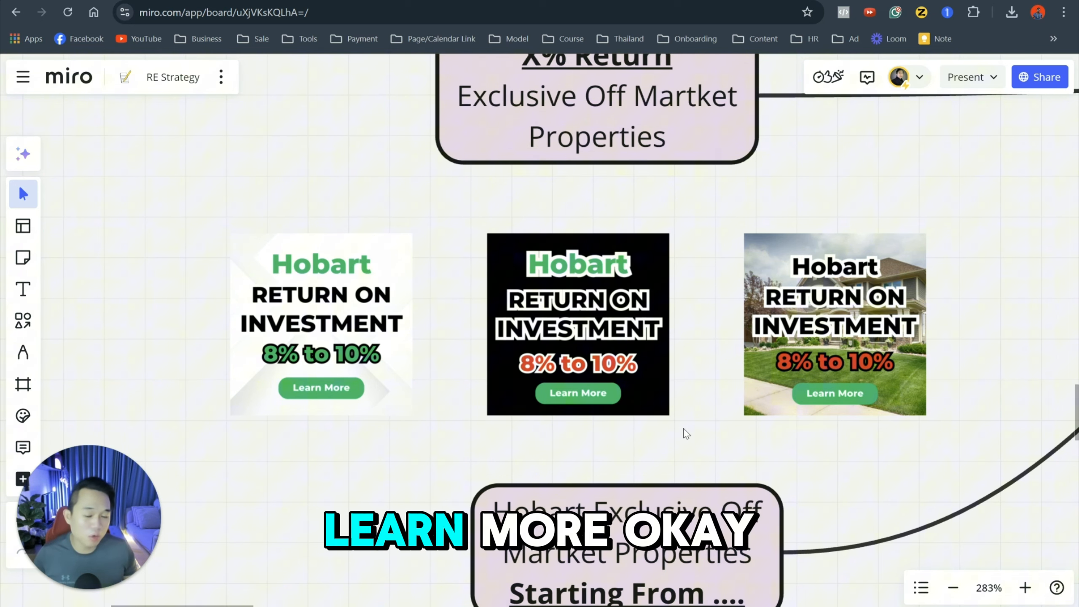
pyautogui.scroll(-3)
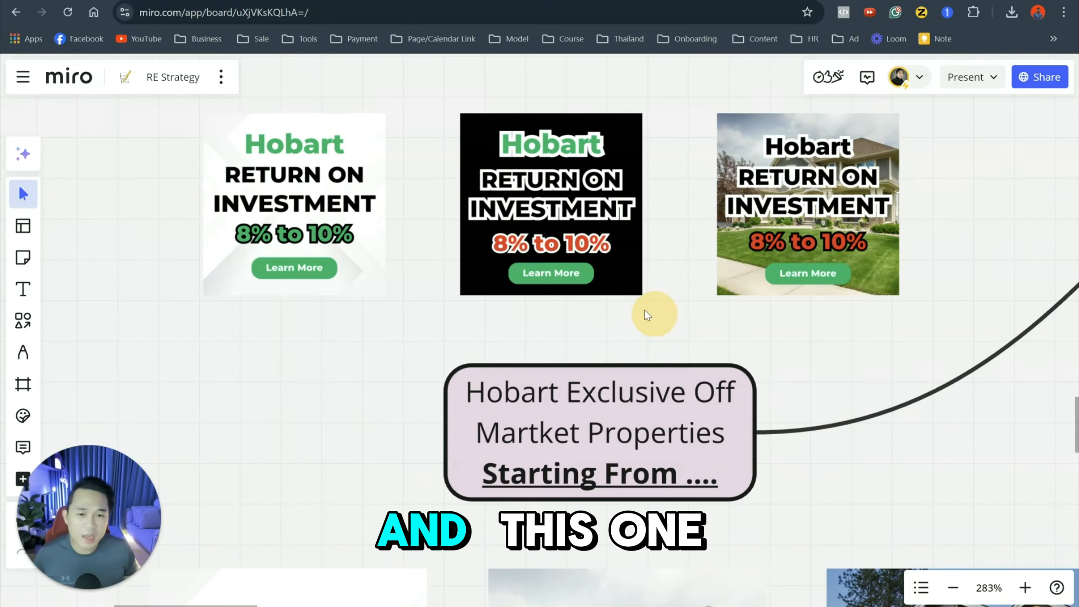
# Step: Select each Hobart return-on-investment ad creative, then scroll down toward the Survey step
pyautogui.click(294, 203)
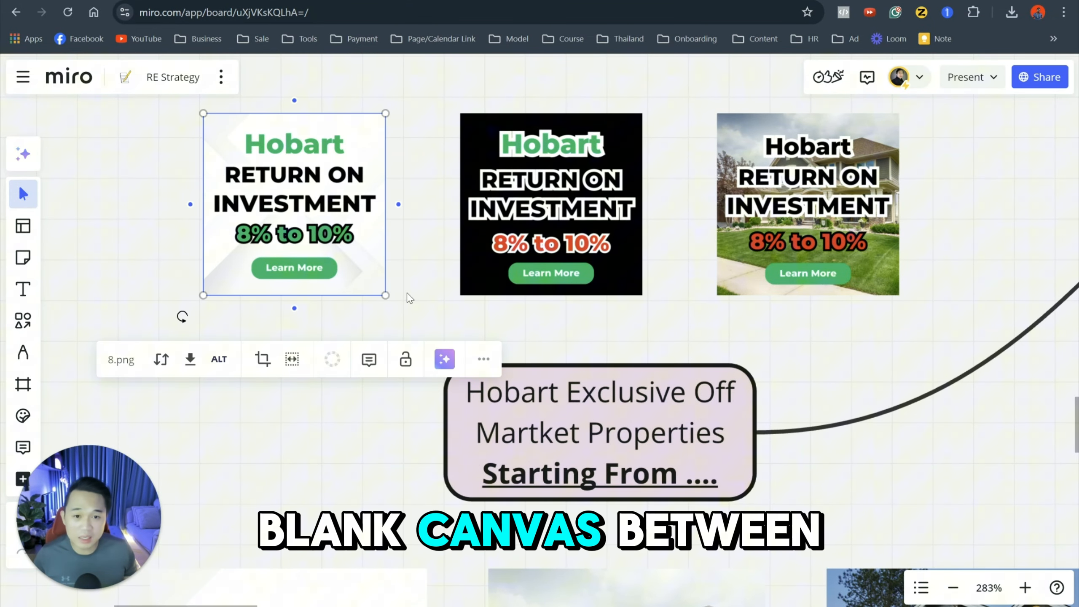
pyautogui.click(550, 204)
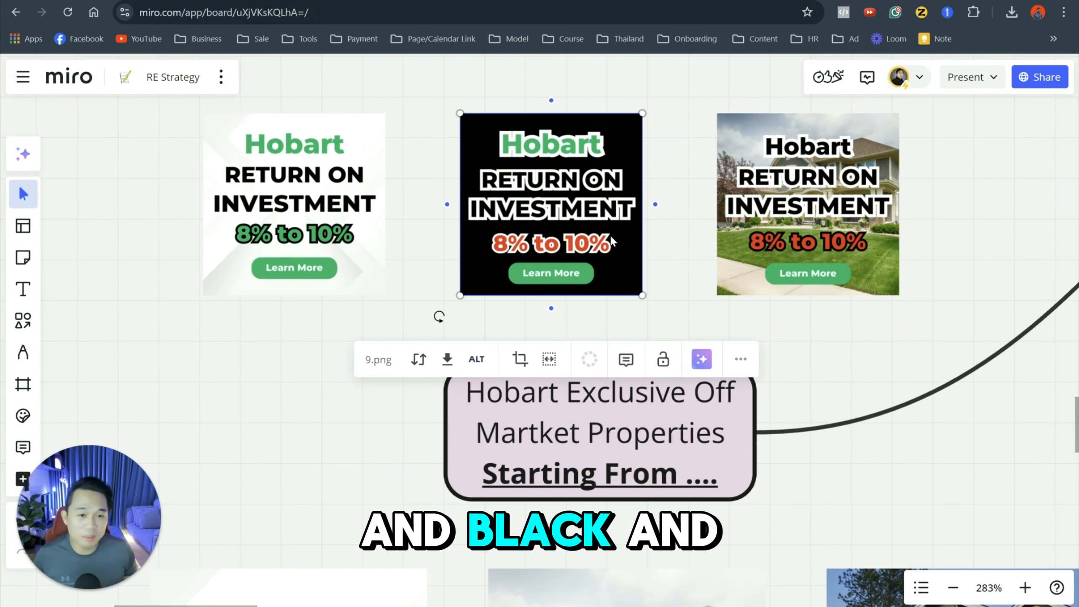
pyautogui.click(807, 204)
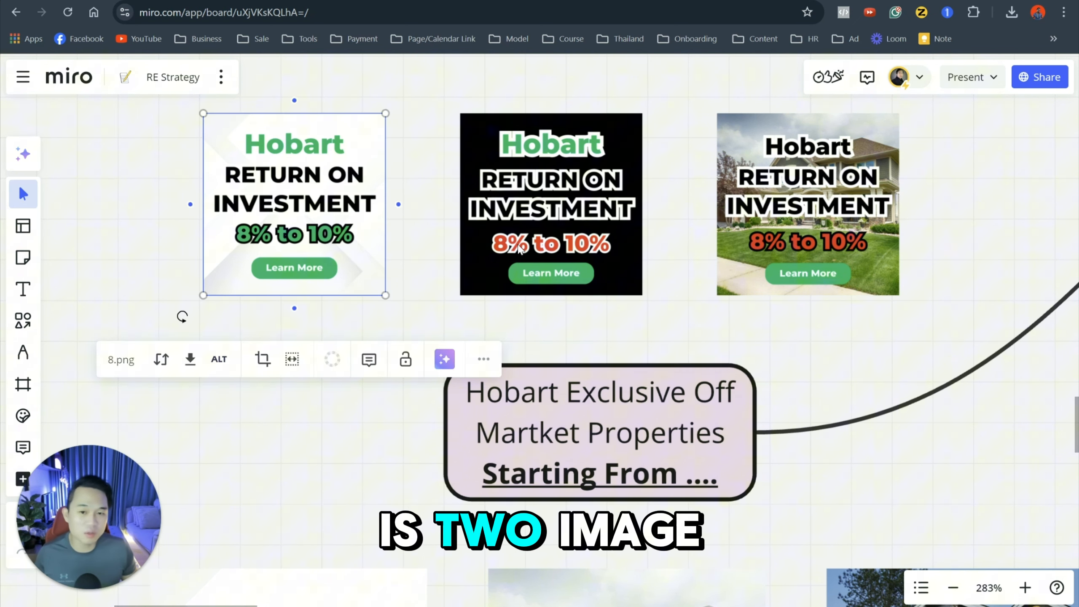
pyautogui.click(807, 205)
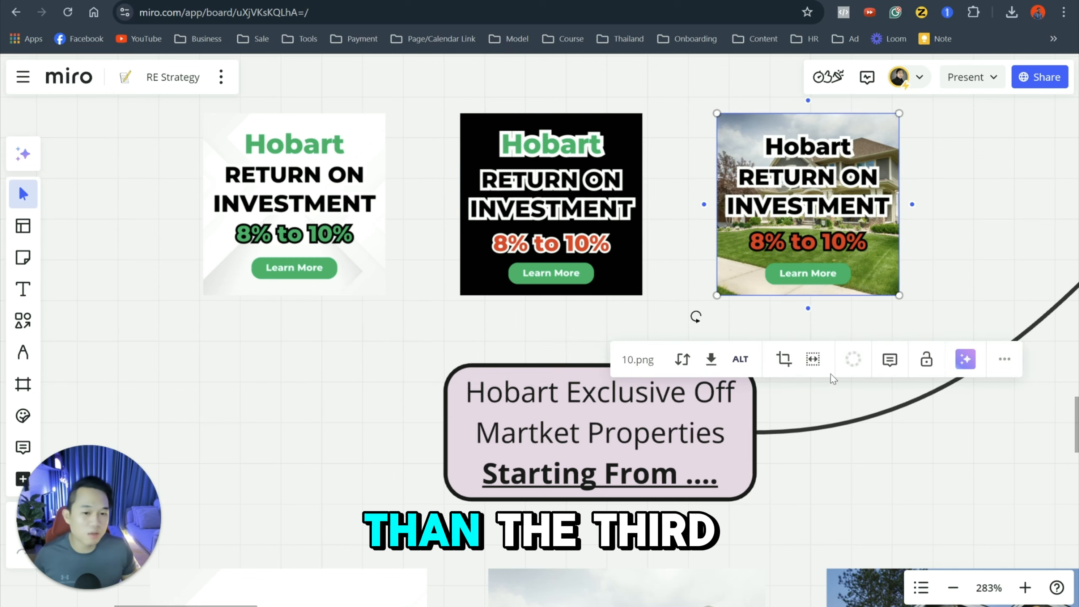
pyautogui.scroll(-3)
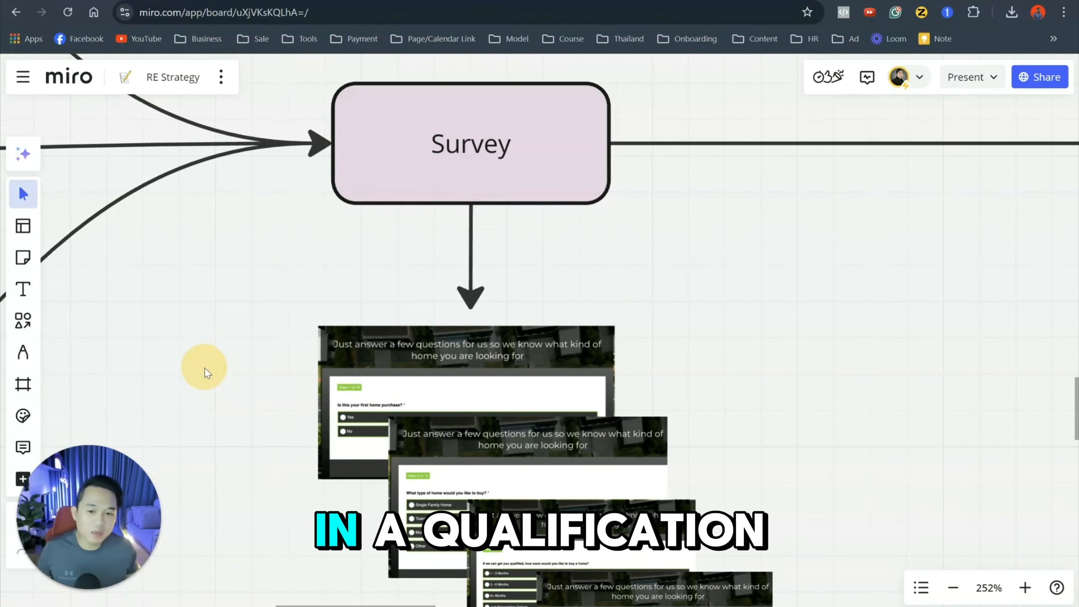
# Step: Pan past the survey question screenshots to the CRM/tag/label/notification/attribution node
pyautogui.scroll(-3)
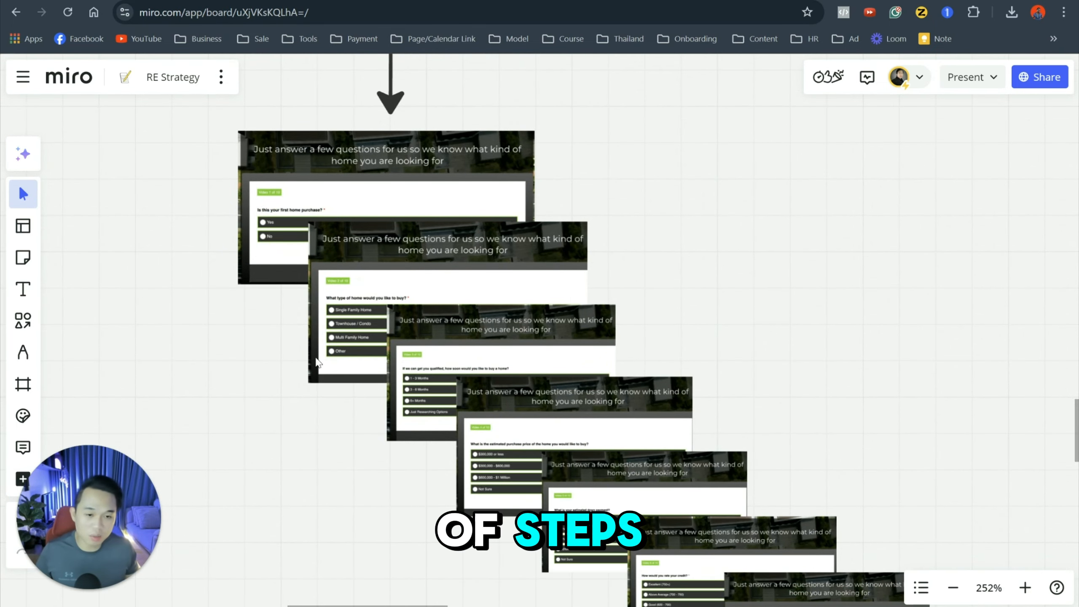
pyautogui.scroll(-3)
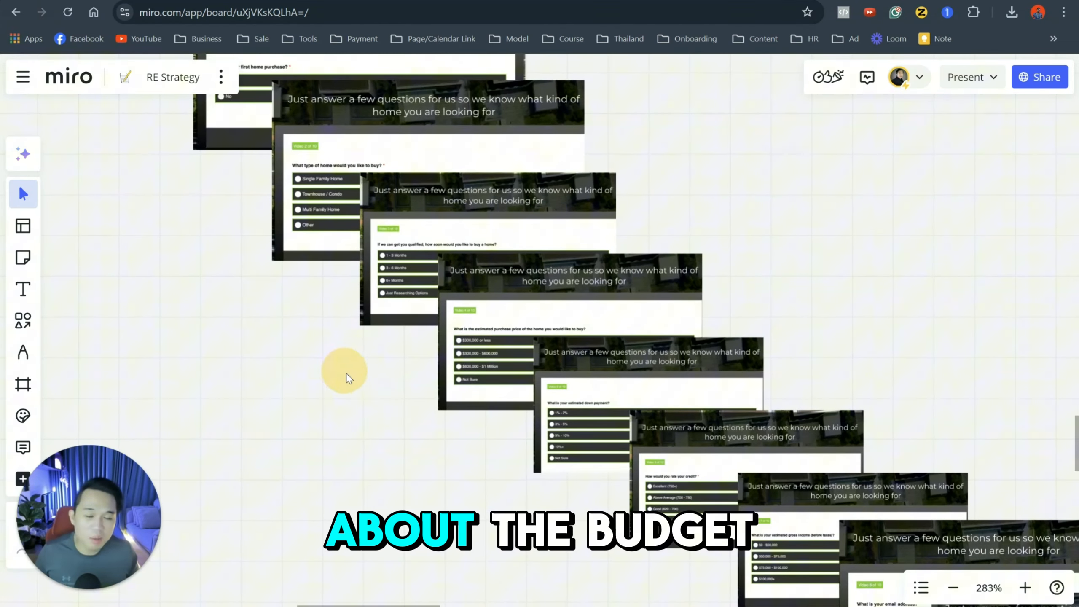
pyautogui.moveTo(364, 413)
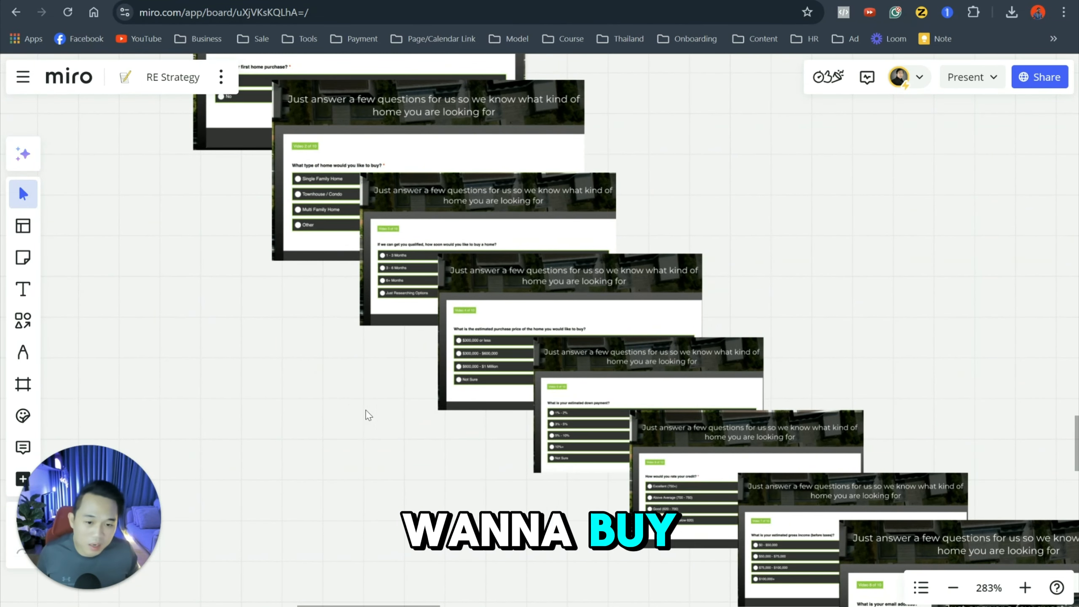
pyautogui.moveTo(368, 415); pyautogui.dragTo(351, 410)
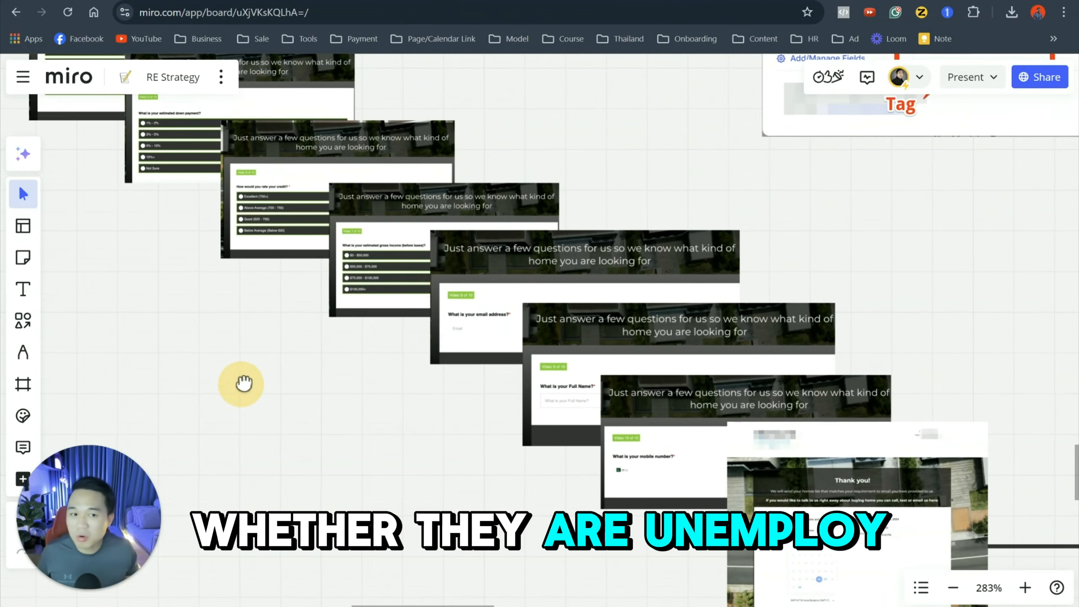
pyautogui.moveTo(241, 383); pyautogui.dragTo(141, 289)
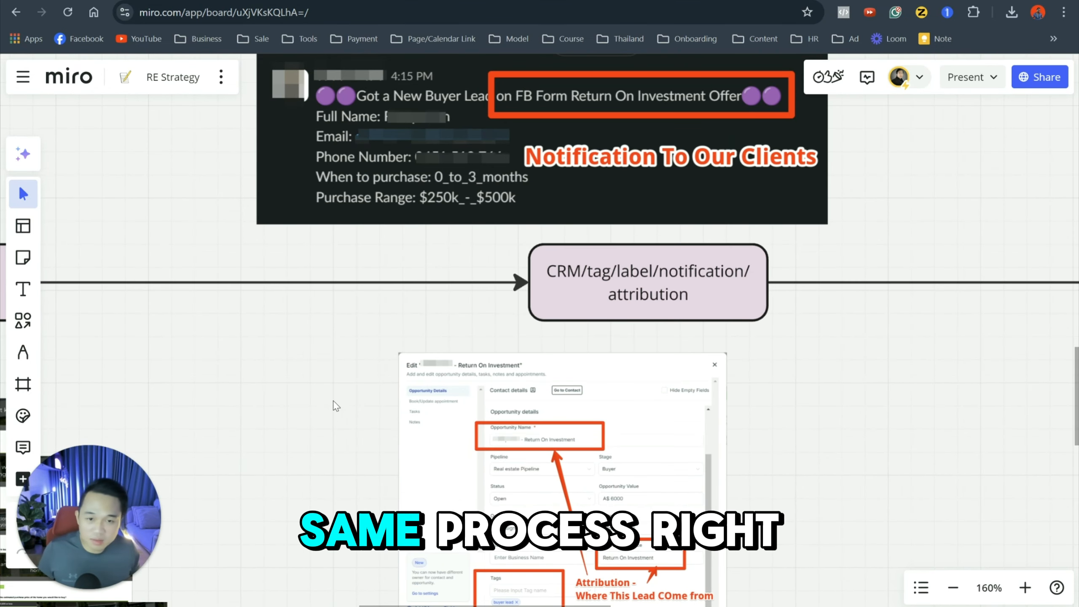
# Step: Select and double-click the CRM/tag/label/notification/attribution box
pyautogui.click(647, 282)
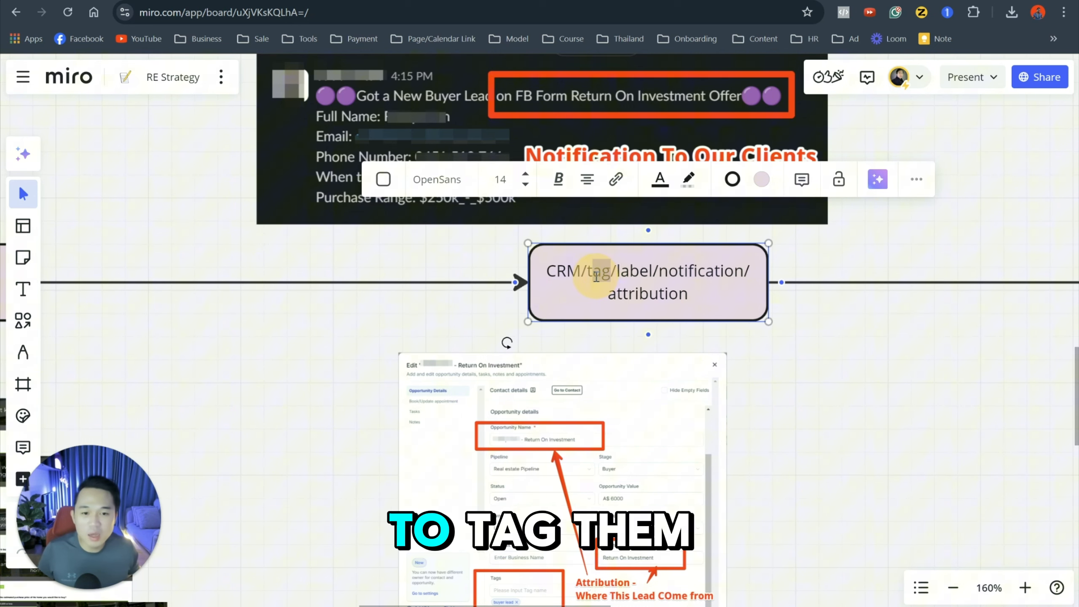
pyautogui.doubleClick(633, 271)
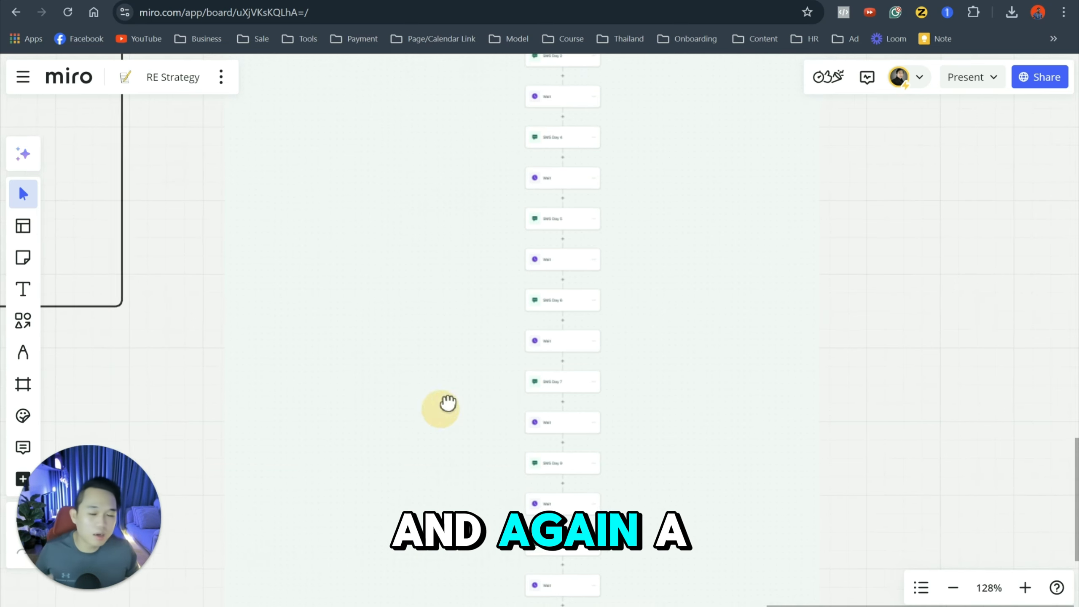
# Step: Drag the board up to reveal the Appointment Reminder Campaign step, then click the canvas
pyautogui.moveTo(441, 405); pyautogui.dragTo(543, 163)
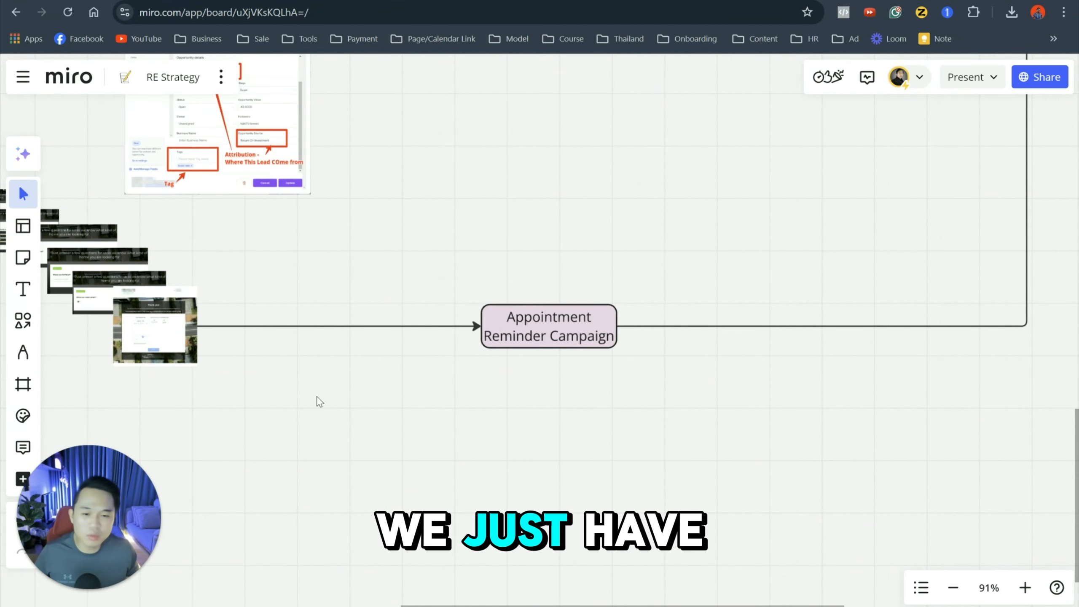
pyautogui.click(154, 329)
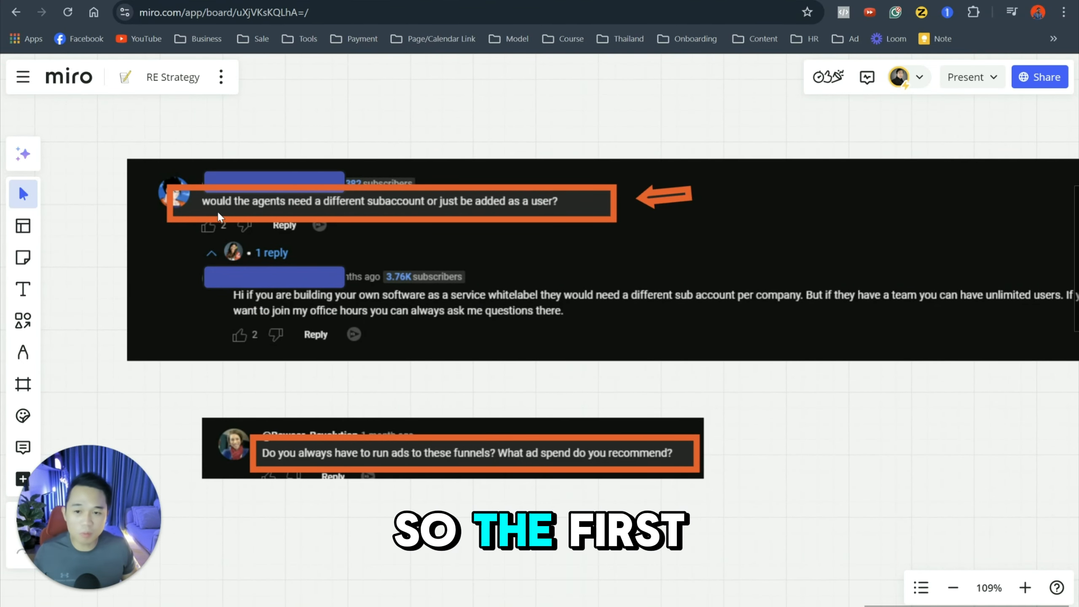
pyautogui.moveTo(241, 219)
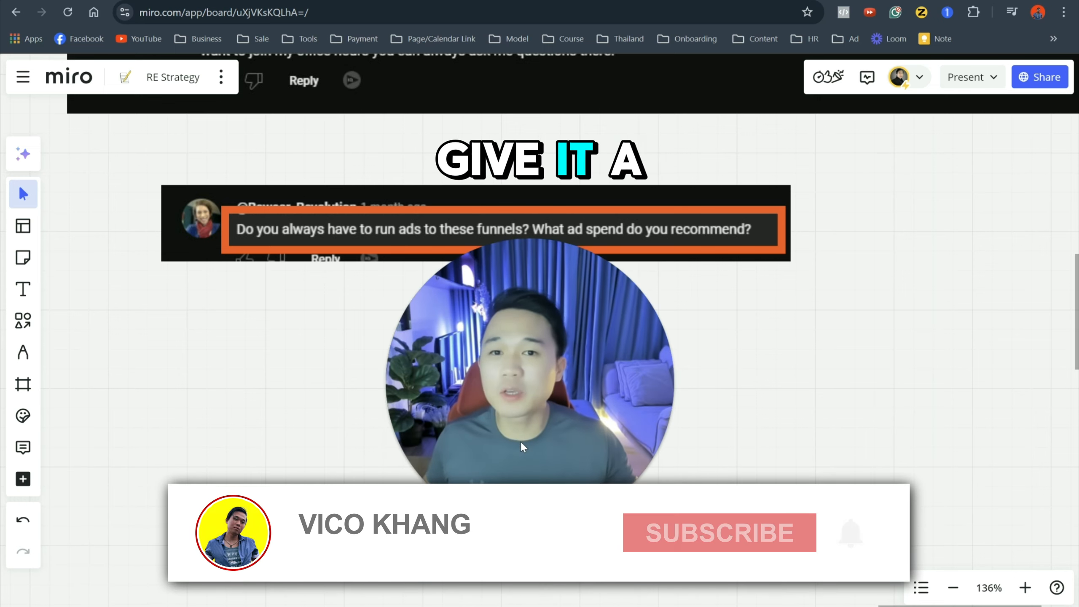
# Step: Click the board at the viewer question about running ads and recommended ad spend
pyautogui.click(718, 533)
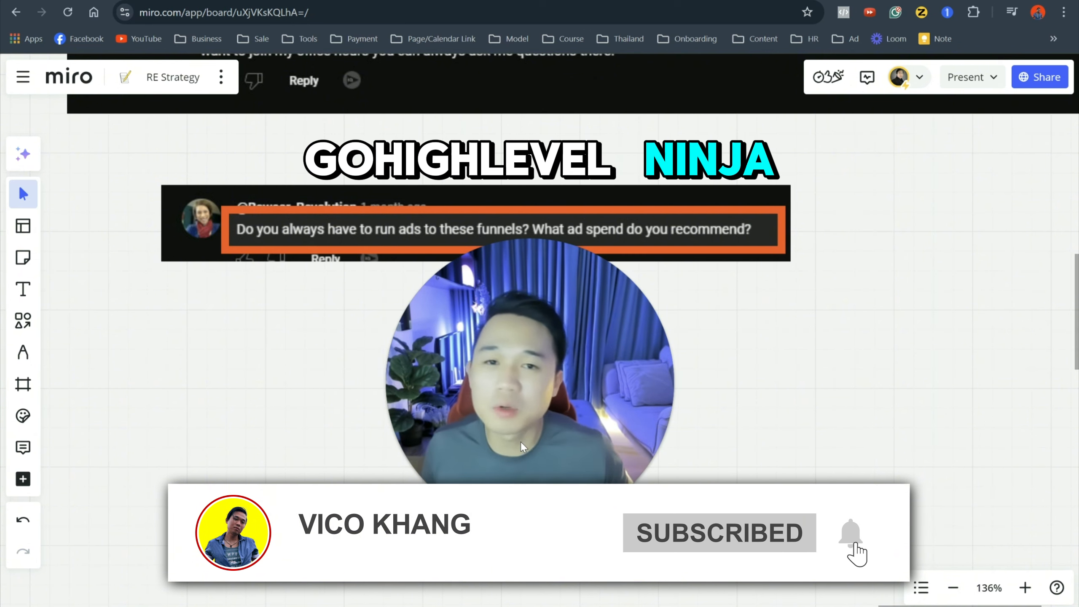